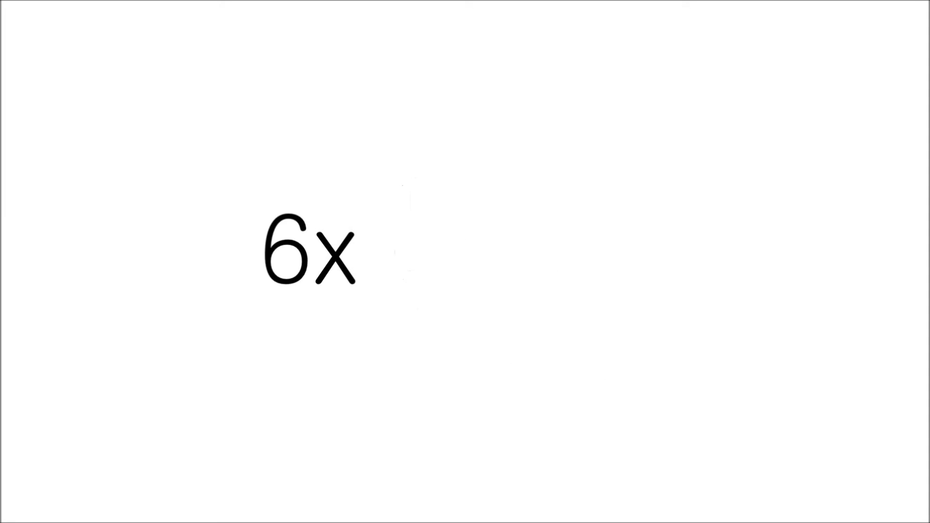
type("3^-1=2")
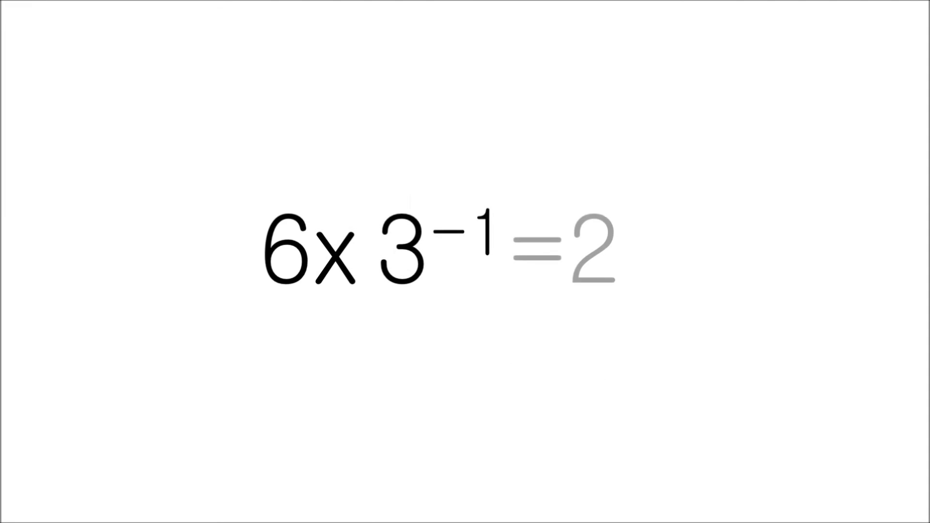